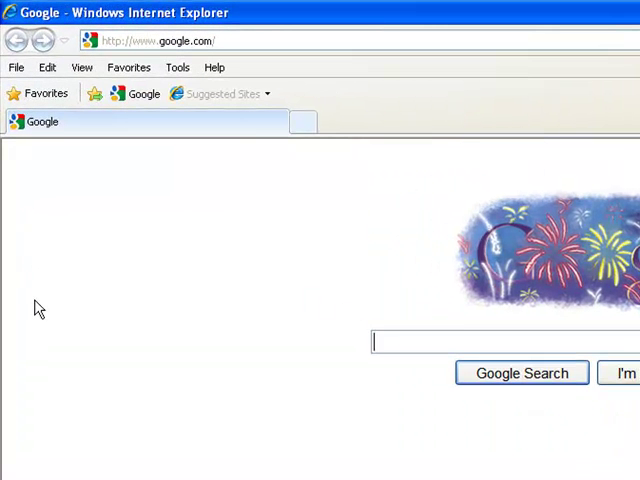
Search Google for 'nj snow fall totals'.
{"action": "type", "text": "snow fall totals"}
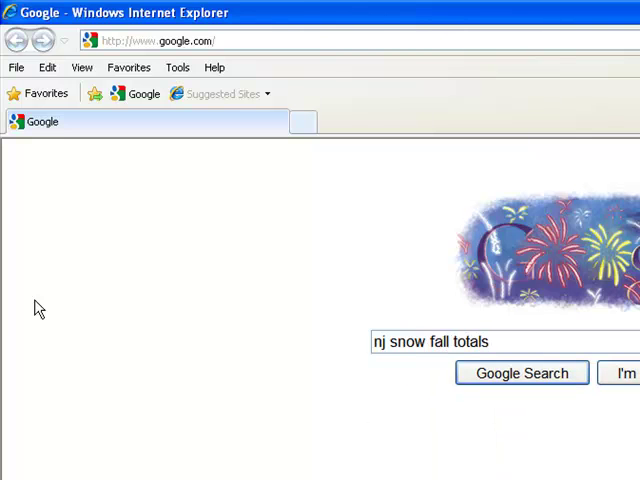
{"action": "left_click", "coordinate": [521, 372]}
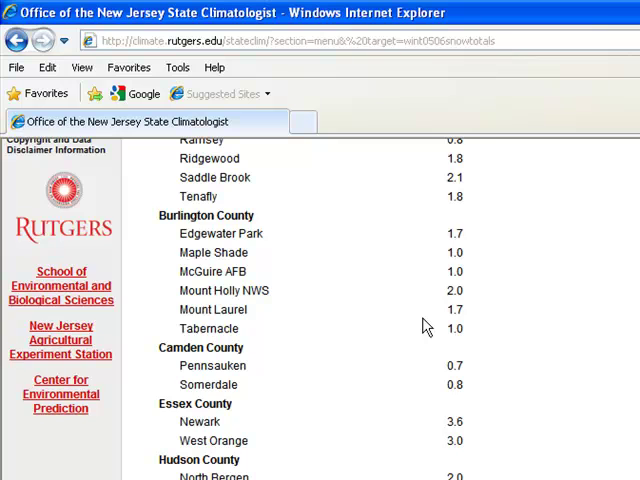
Scroll down to the Sussex, Union and Warren County snowfall totals.
{"action": "scroll", "scroll_direction": "down", "scroll_amount": 3}
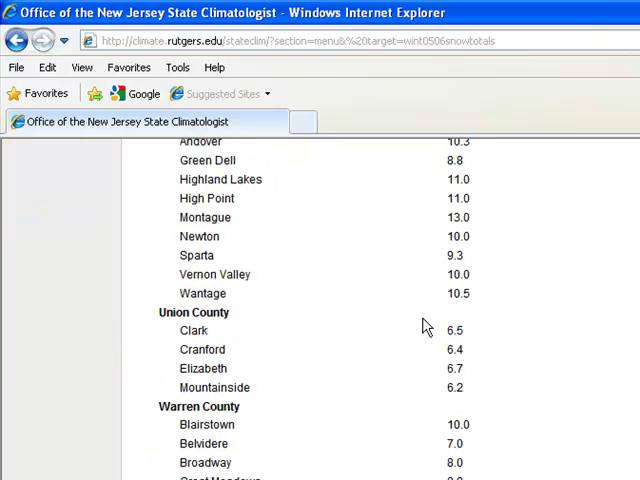
{"action": "mouse_move", "coordinate": [398, 143]}
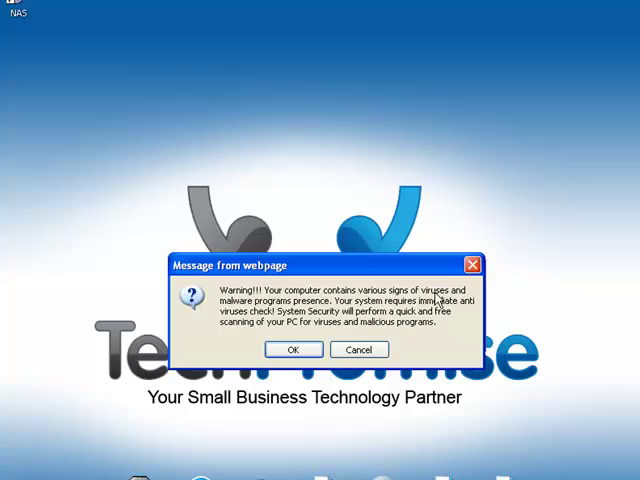
Accept the webpage virus warning, then cancel the 'remains infected' message.
{"action": "left_click", "coordinate": [293, 349]}
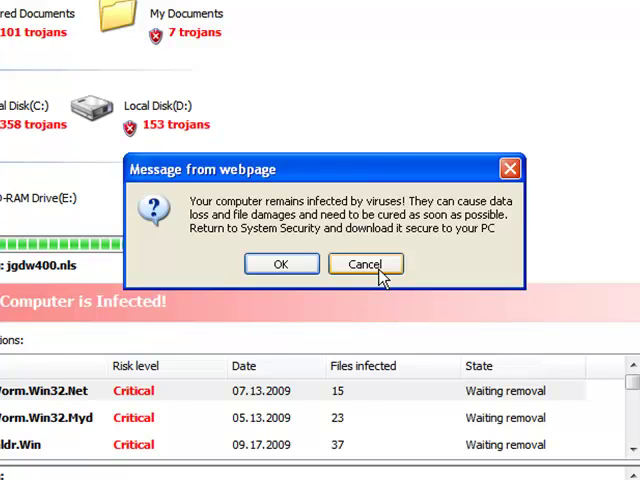
{"action": "left_click", "coordinate": [365, 263]}
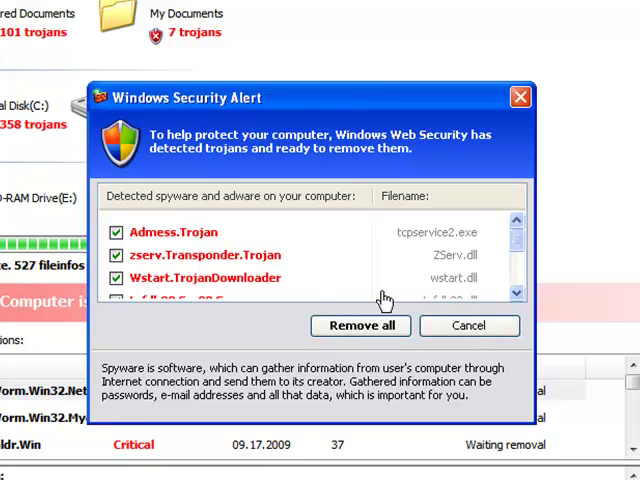
{"action": "mouse_move", "coordinate": [378, 324]}
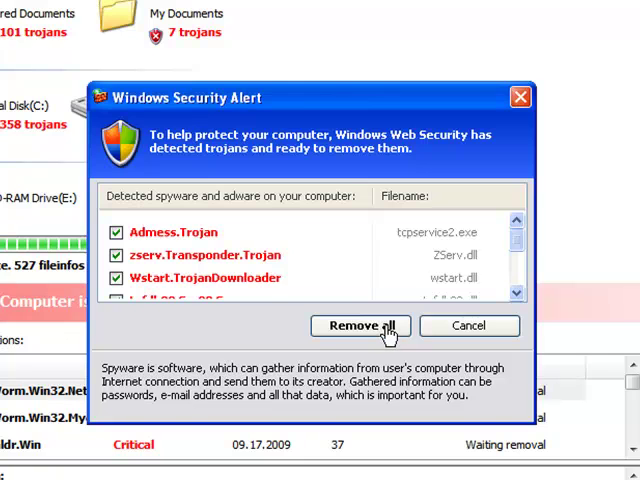
Choose Remove all in the fake alert to reach the install.exe download prompt.
{"action": "left_click", "coordinate": [360, 325]}
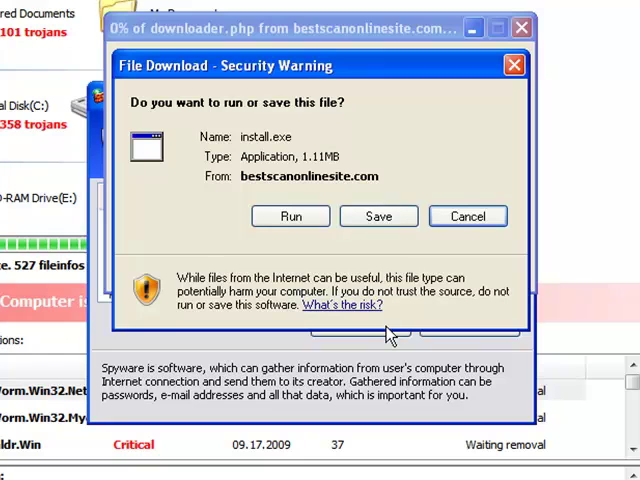
{"action": "mouse_move", "coordinate": [362, 229]}
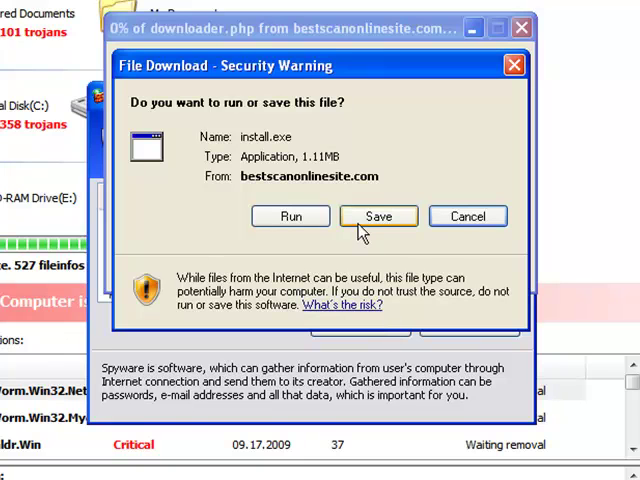
{"action": "mouse_move", "coordinate": [425, 224]}
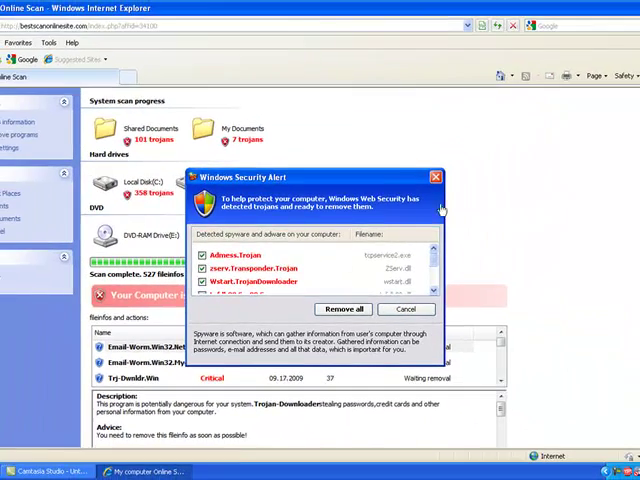
{"action": "left_click", "coordinate": [343, 308]}
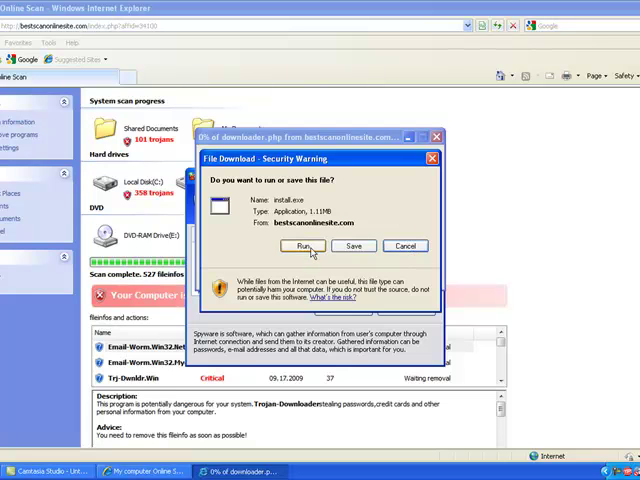
Run install.exe from bestscanonlinesite.com.
{"action": "left_click", "coordinate": [303, 246]}
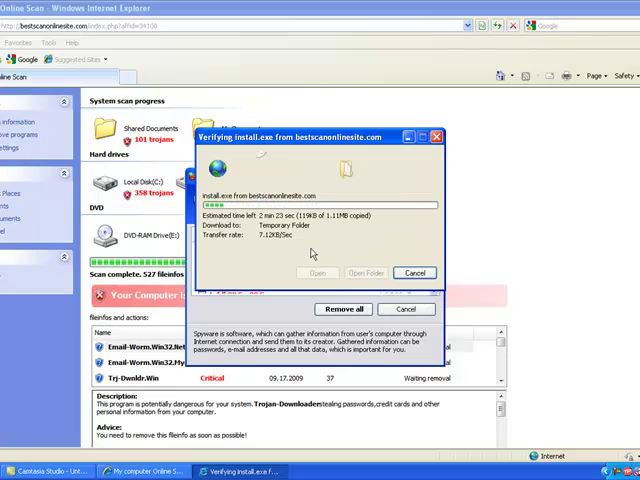
{"action": "mouse_move", "coordinate": [367, 218]}
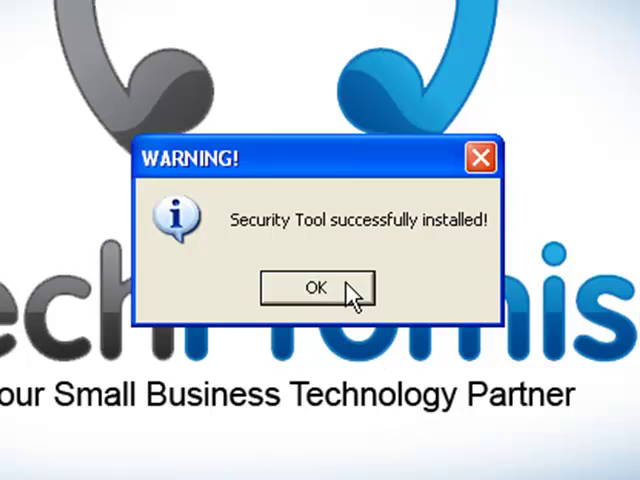
Acknowledge the install, view Protection and Privacy status, then close Security Tool.
{"action": "left_click", "coordinate": [315, 288]}
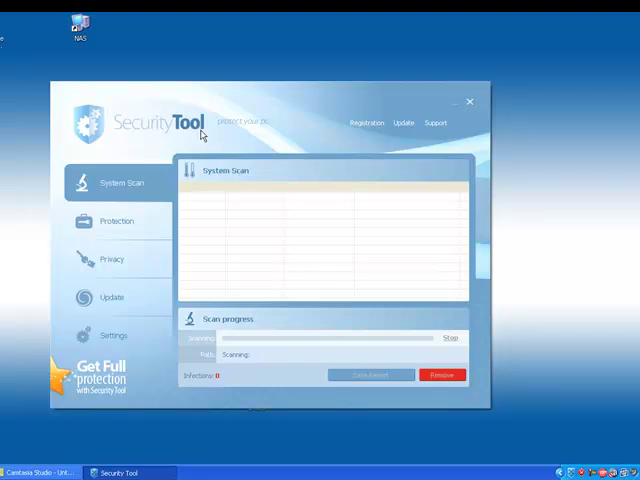
{"action": "left_click", "coordinate": [116, 220]}
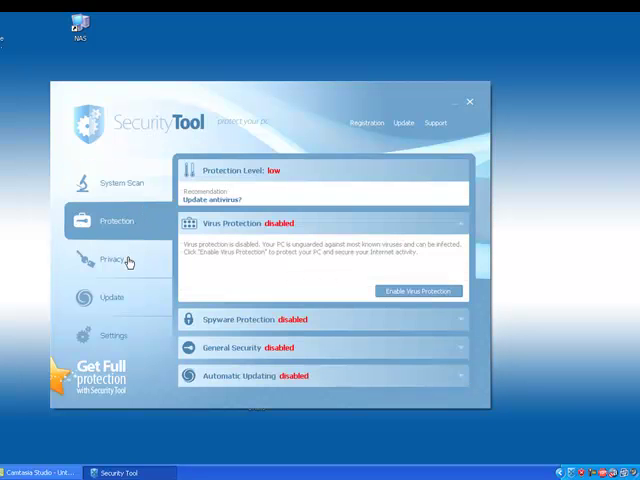
{"action": "left_click", "coordinate": [110, 259]}
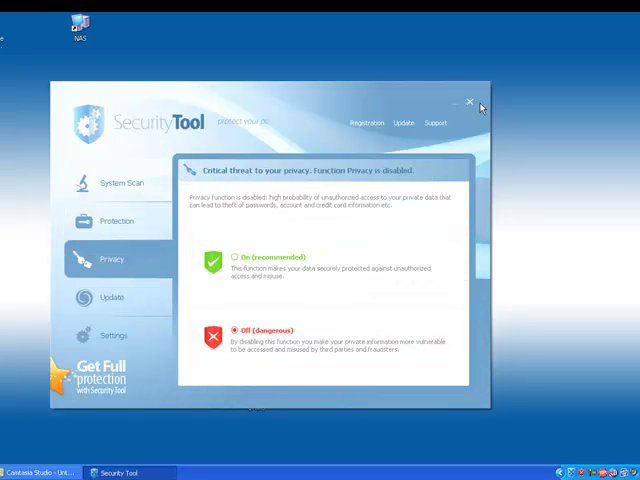
{"action": "left_click", "coordinate": [468, 101]}
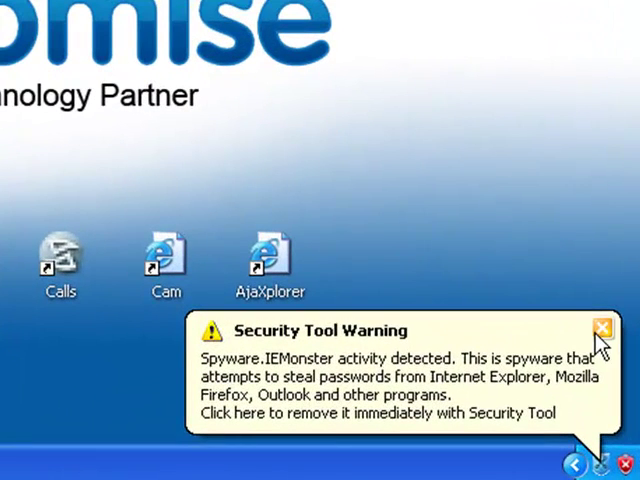
{"action": "mouse_move", "coordinate": [550, 328]}
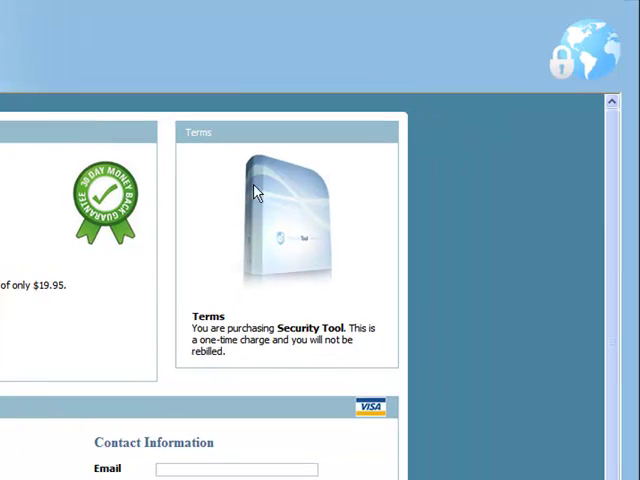
{"action": "mouse_move", "coordinate": [273, 300]}
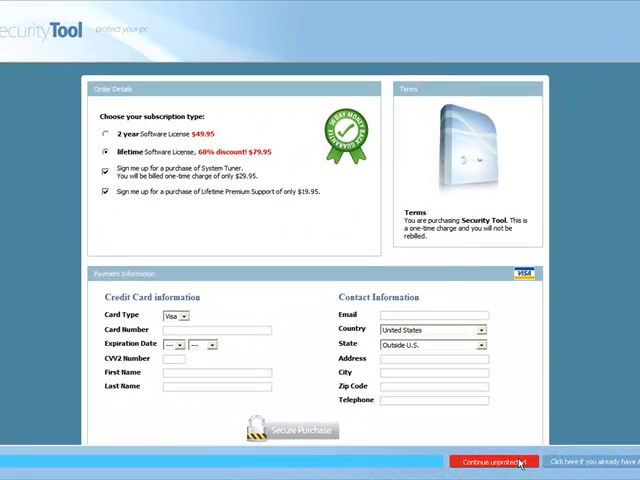
Choose 'Continue unprotected' on the Security Tool purchase page.
{"action": "left_click", "coordinate": [495, 457]}
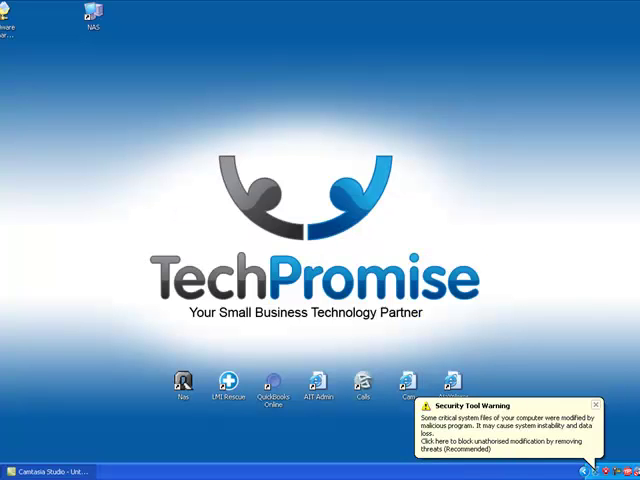
Close the system-files balloon, then confirm continuing unprotected in the infections alert.
{"action": "left_click", "coordinate": [596, 404]}
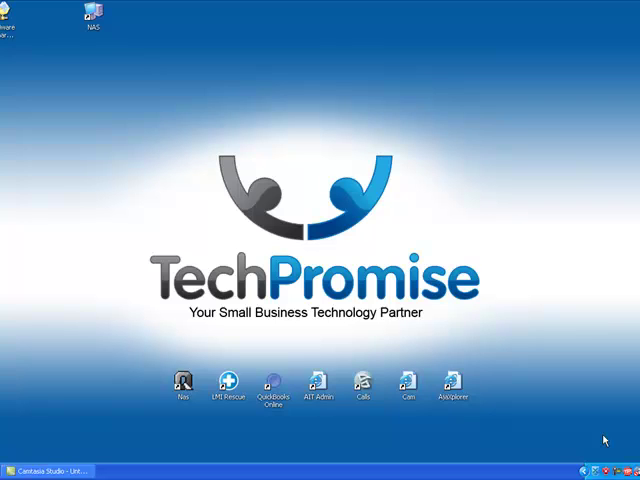
{"action": "mouse_move", "coordinate": [97, 331]}
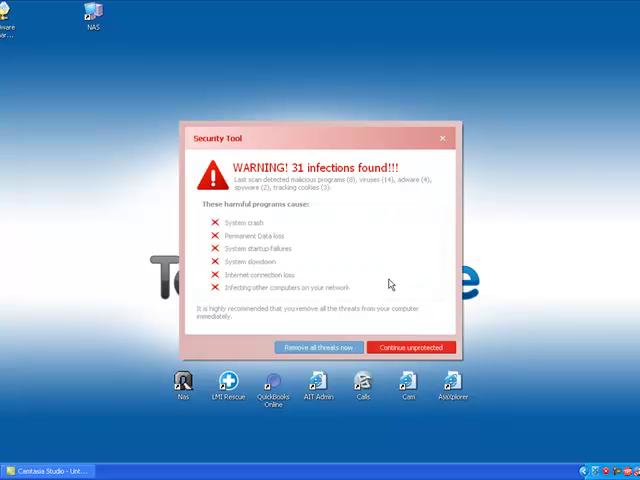
{"action": "left_click", "coordinate": [411, 347]}
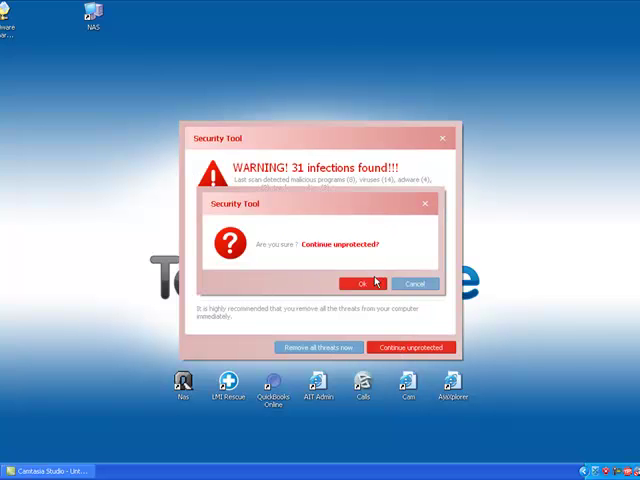
{"action": "left_click", "coordinate": [353, 282]}
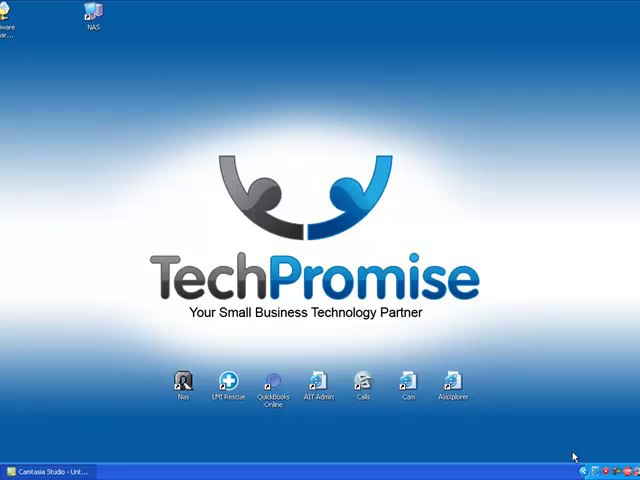